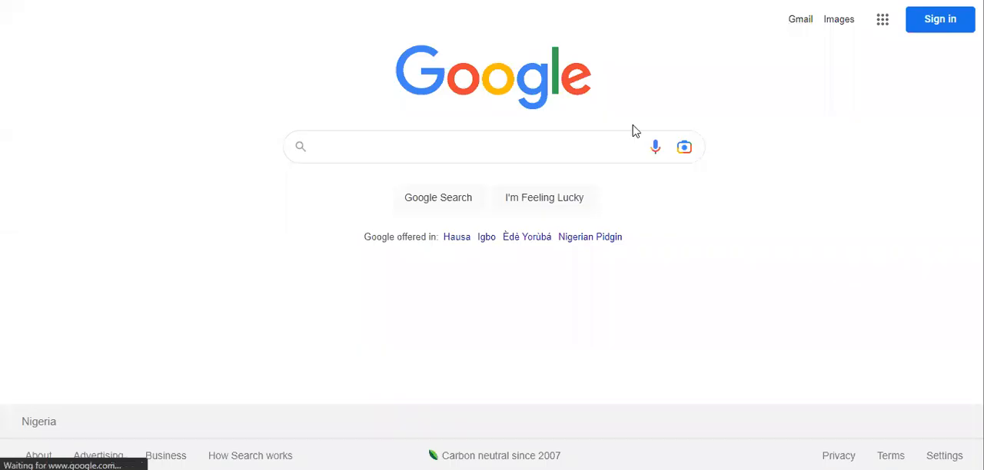
# Step: Search Google for 'GMAIL' to reach the Gmail sign-in result
pyautogui.click(425, 146)
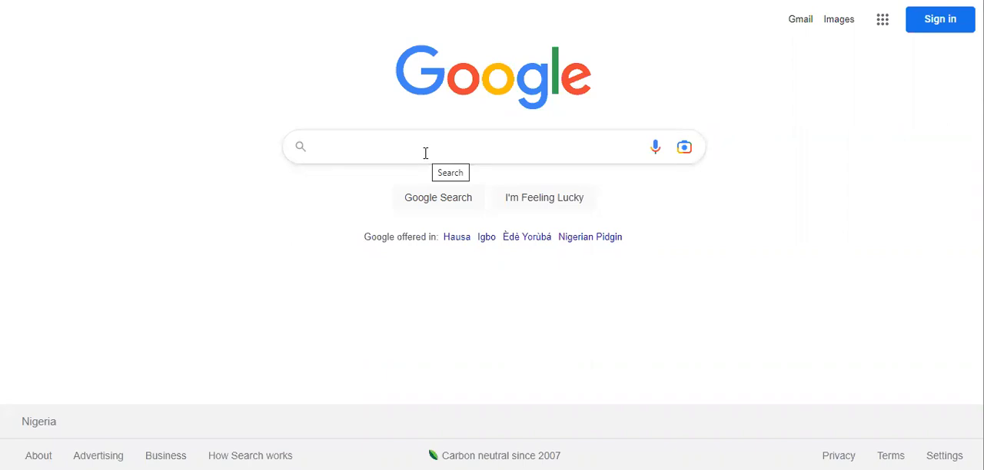
pyautogui.click(425, 147)
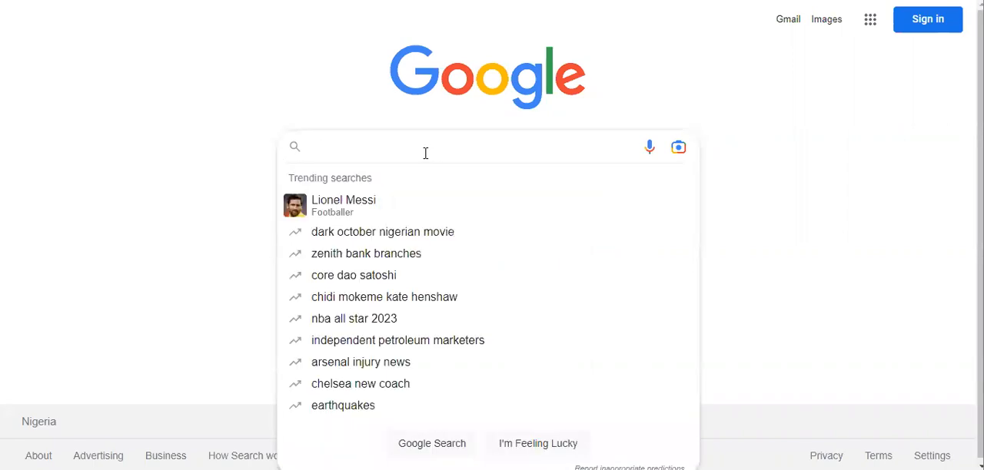
pyautogui.write('G')
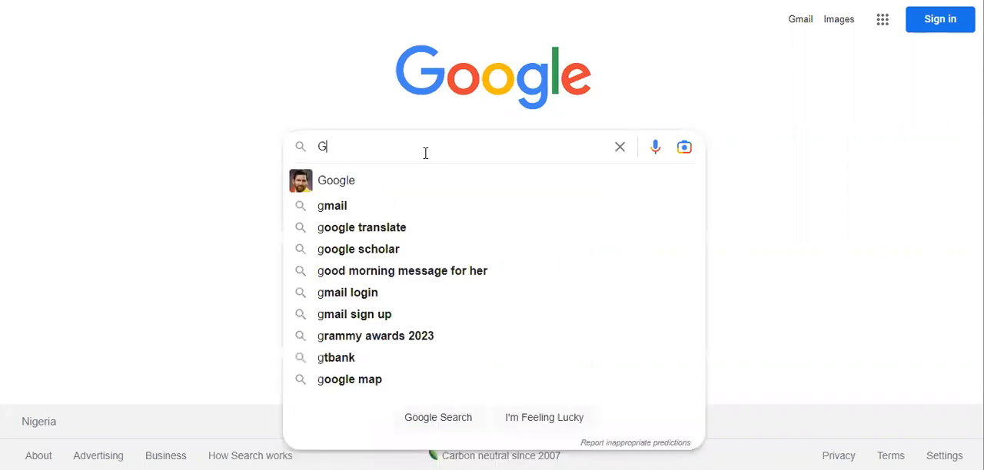
pyautogui.write('MAIL')
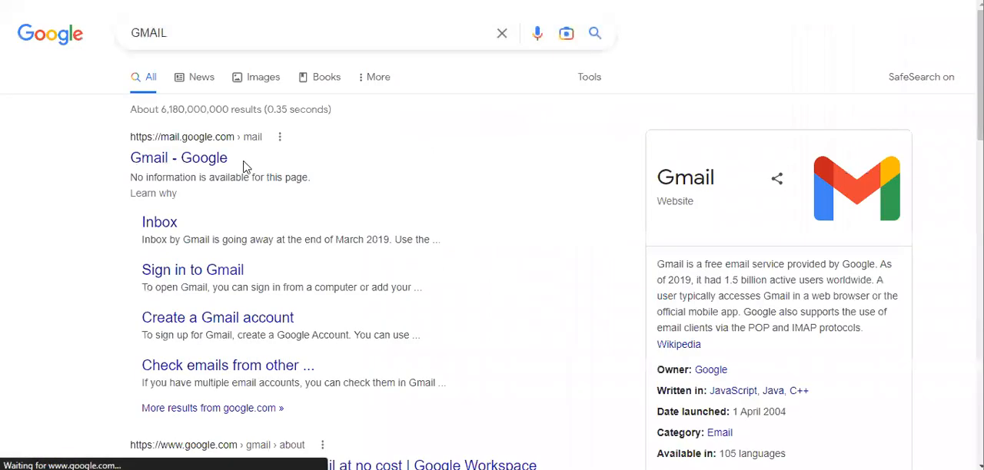
# Step: Follow the 'Create a Gmail account' help article to its 'Create an account' button
pyautogui.scroll(-3)
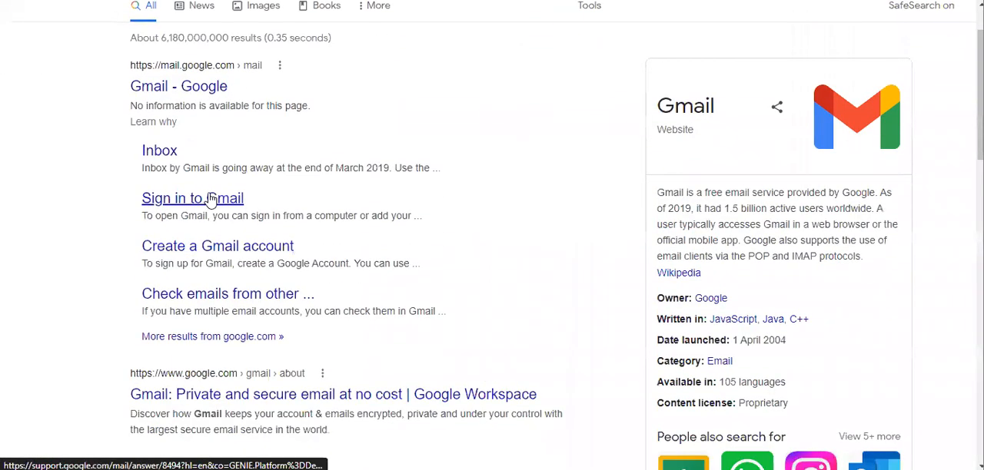
pyautogui.moveTo(218, 246)
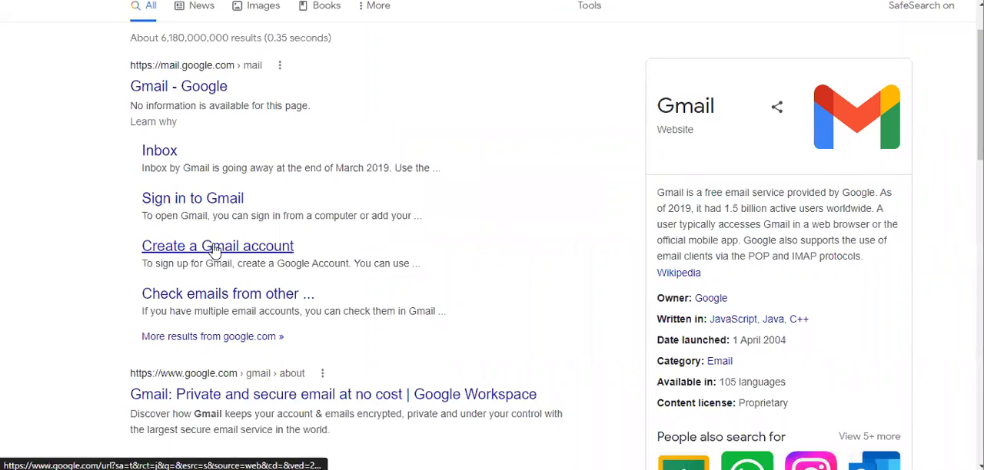
pyautogui.click(217, 245)
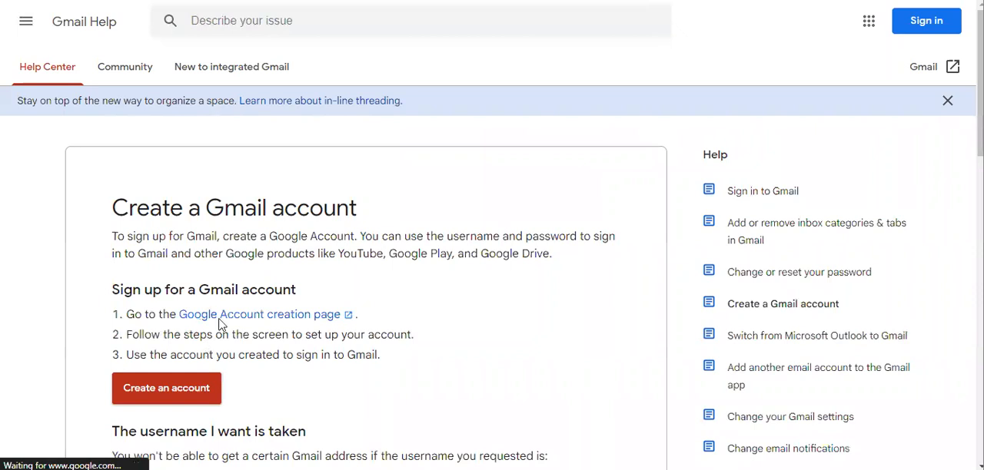
pyautogui.scroll(-3)
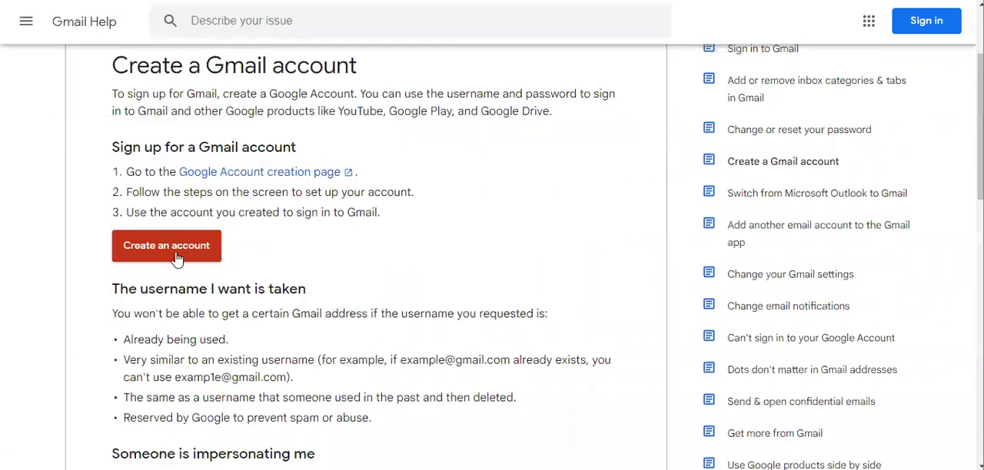
pyautogui.click(166, 245)
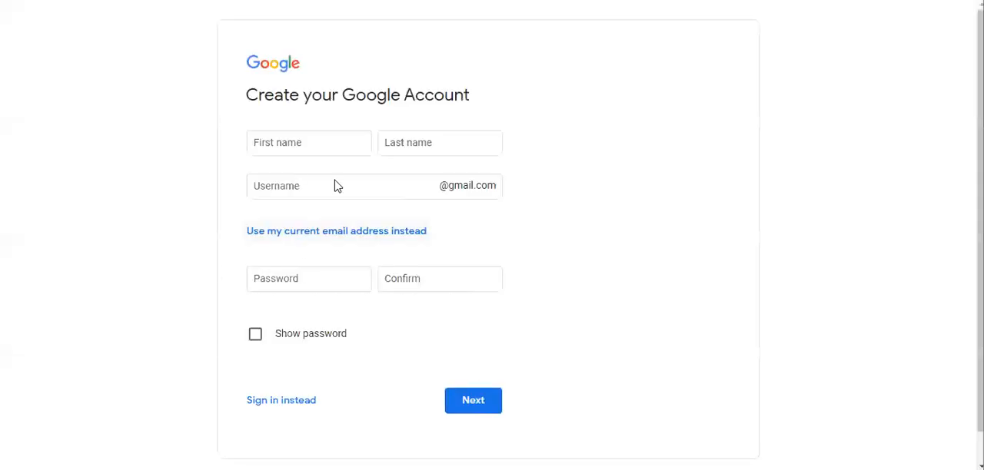
pyautogui.click(308, 142)
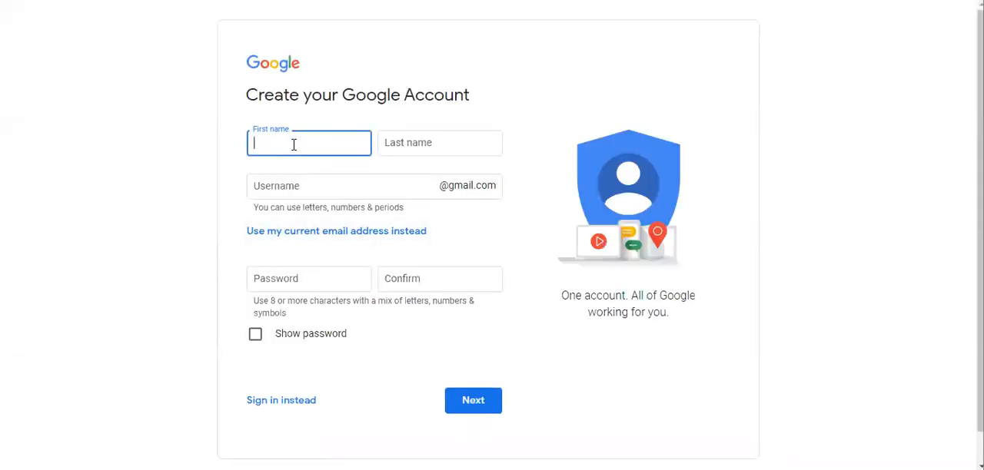
pyautogui.write('OBI')
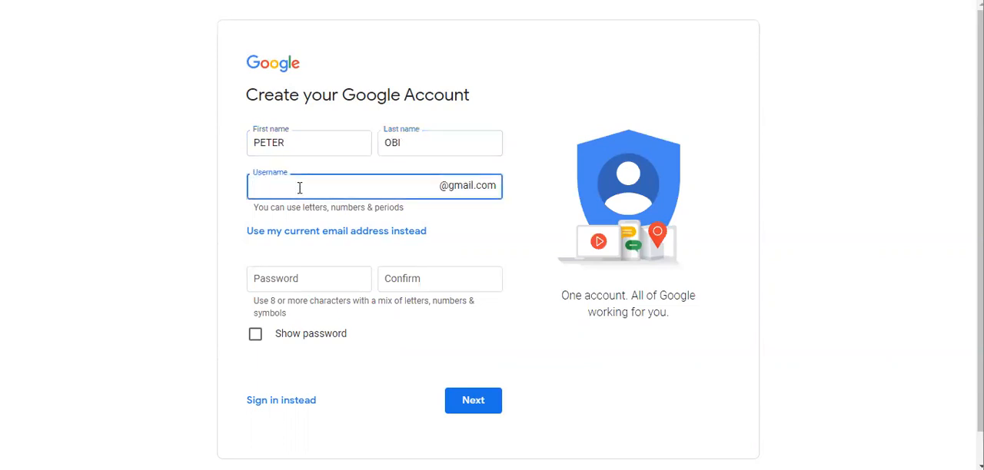
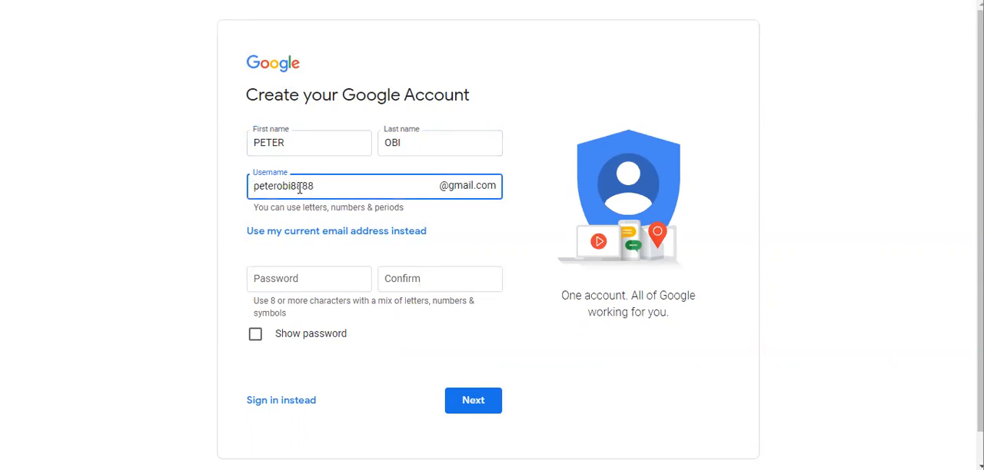
# Step: Enter and confirm the account password, then submit the sign-up form
pyautogui.click(308, 279)
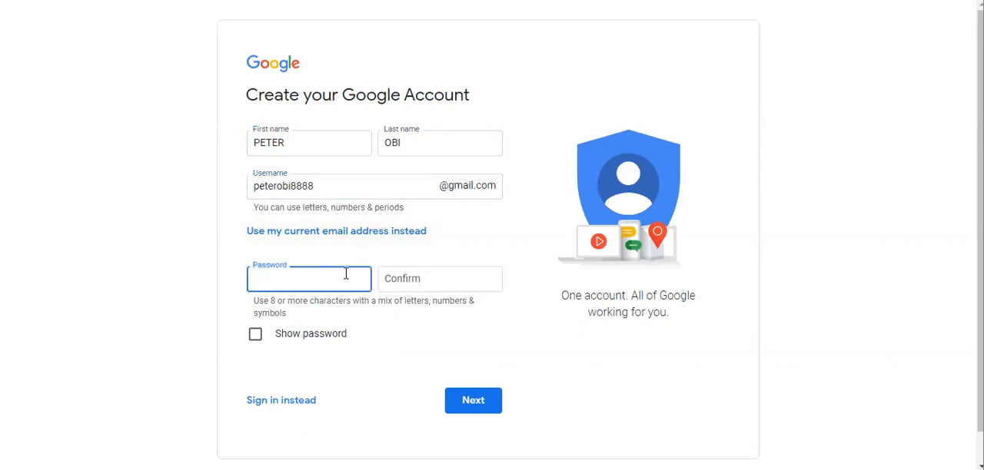
pyautogui.write('password')
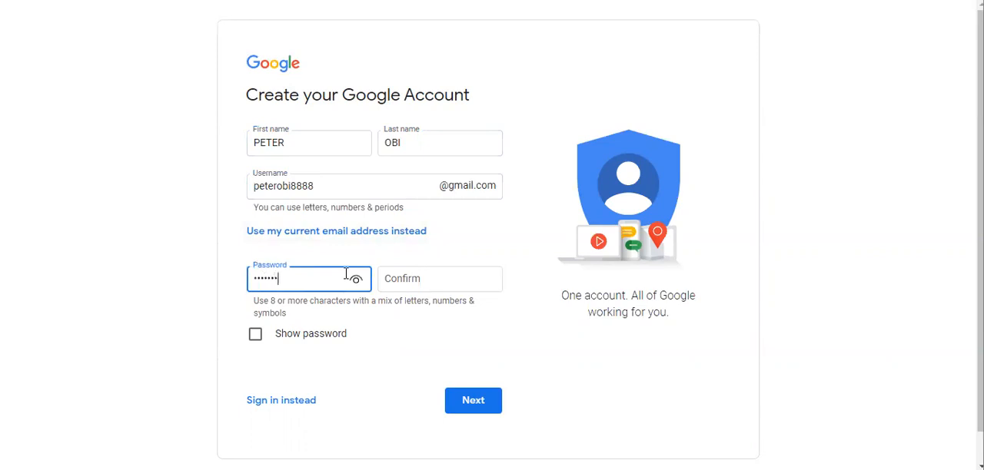
pyautogui.click(439, 278)
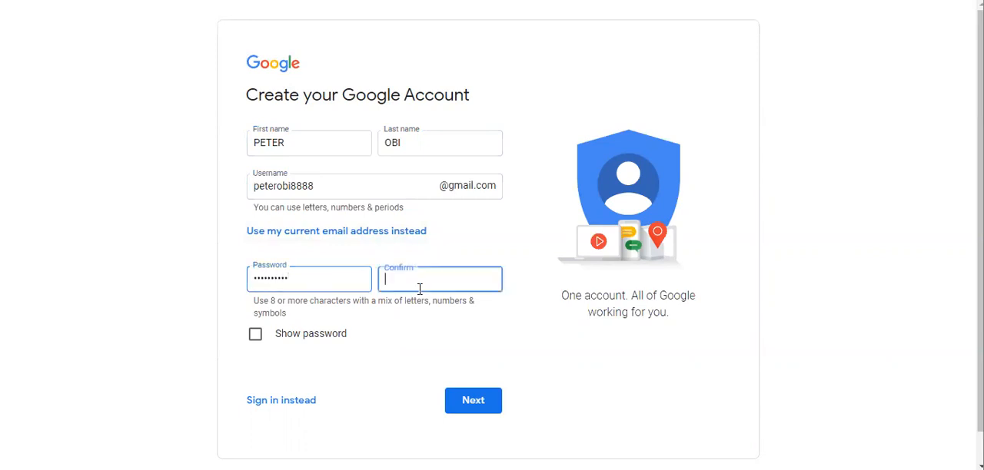
pyautogui.write('•••••')
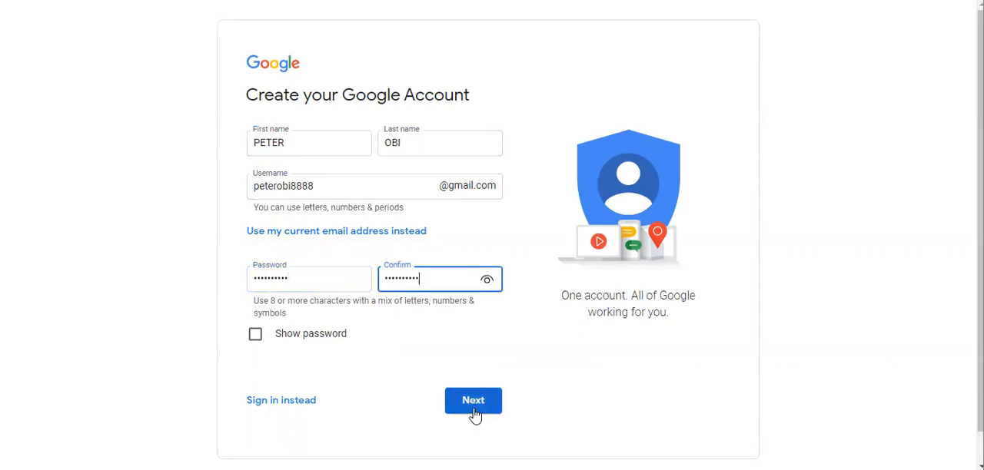
pyautogui.click(473, 399)
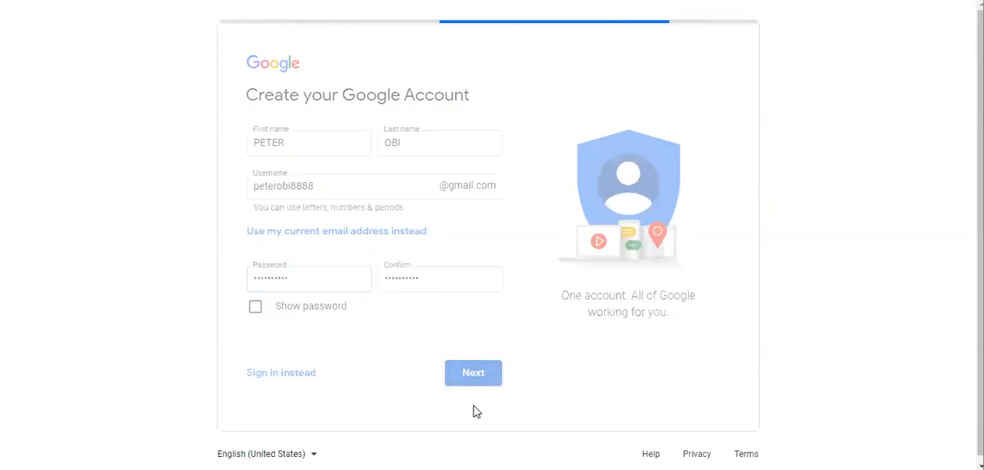
# Step: Enter a phone number with Nigeria as the country
pyautogui.click(473, 373)
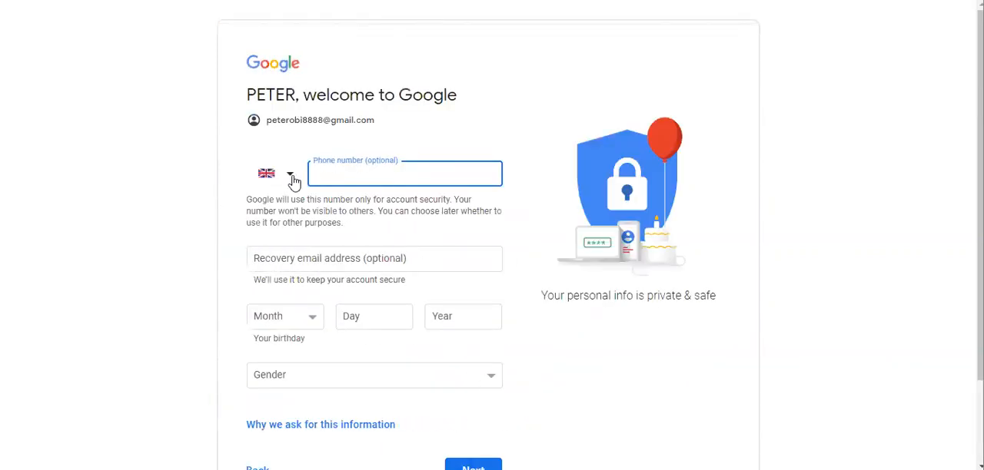
pyautogui.click(276, 173)
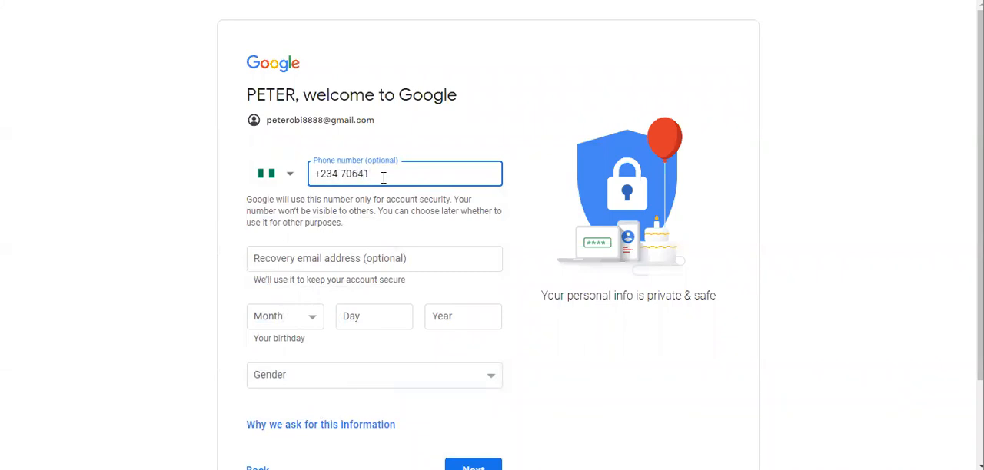
pyautogui.write('69')
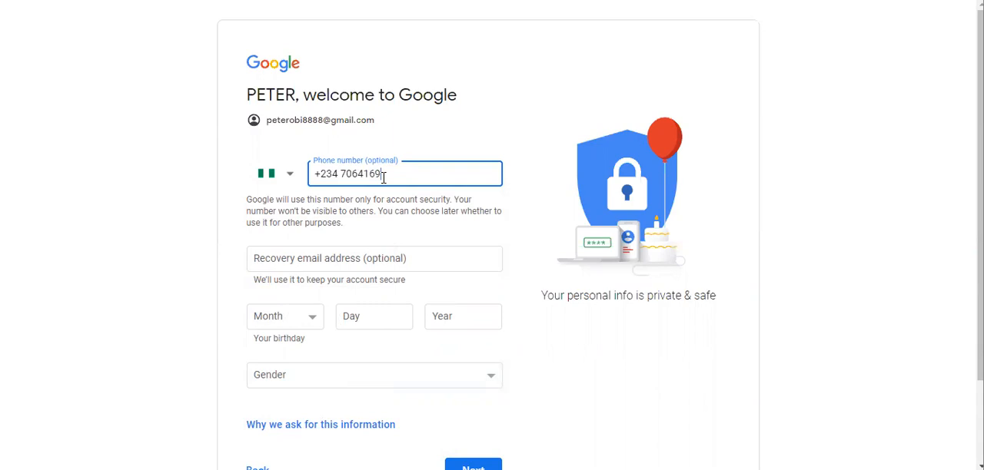
pyautogui.write('381')
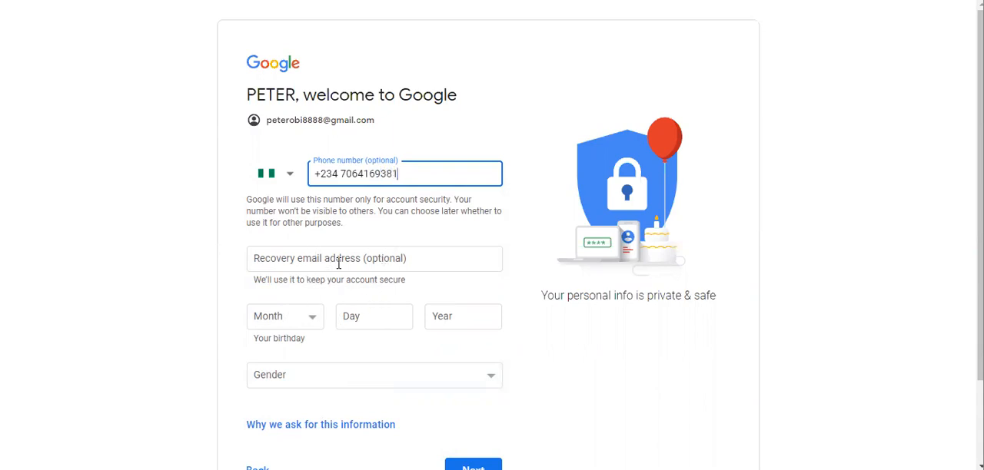
# Step: Set birthday May 20, 1979 and gender Male, and submit
pyautogui.click(284, 316)
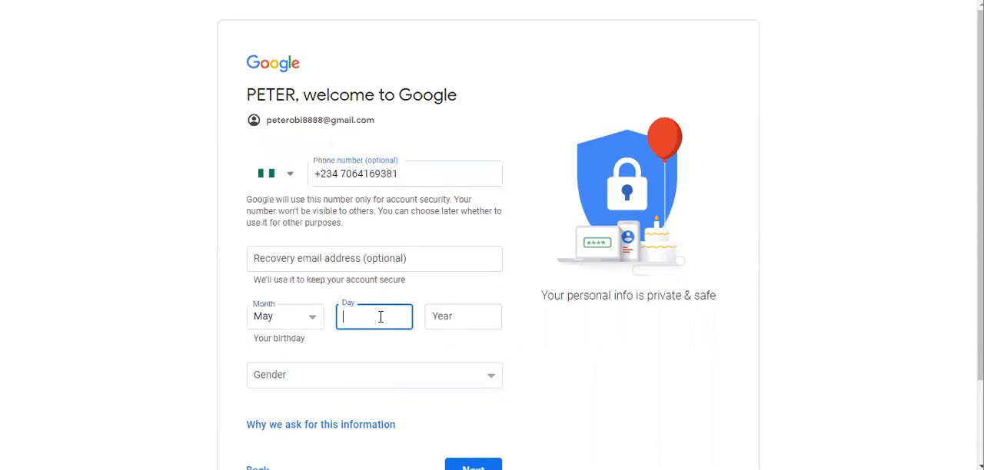
pyautogui.write('20')
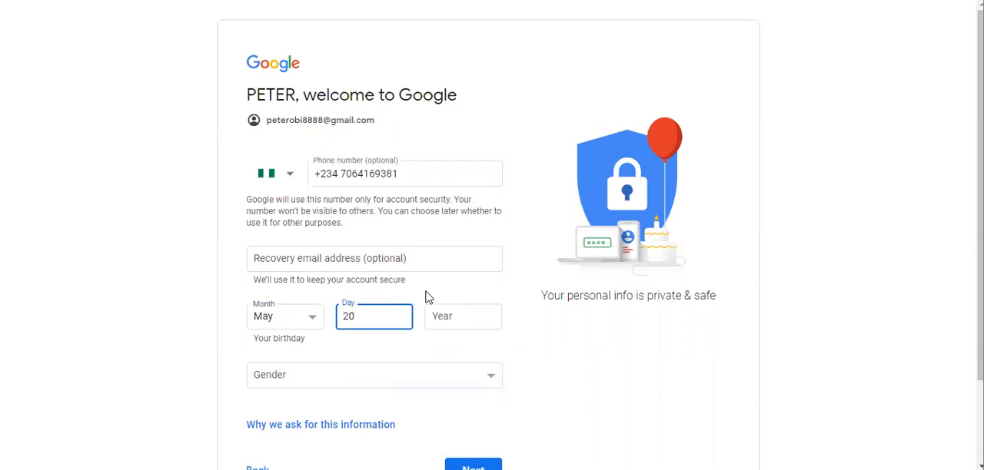
pyautogui.write('1979')
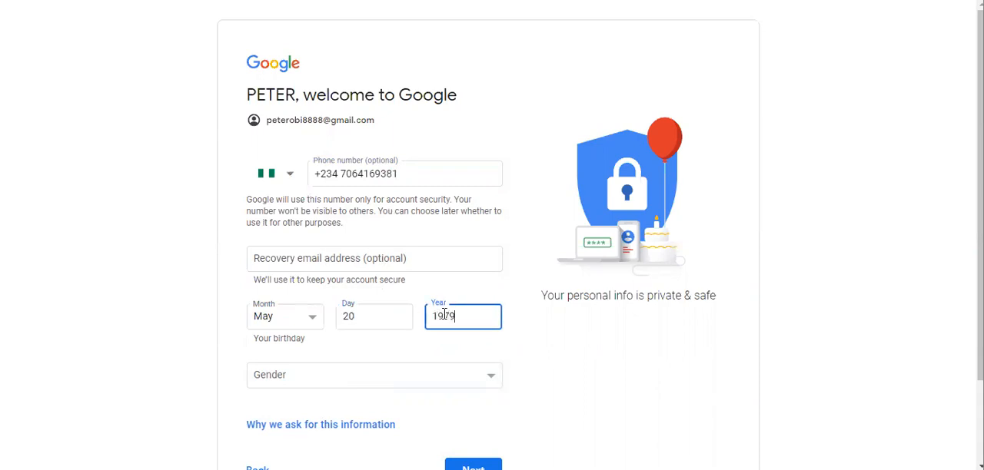
pyautogui.click(374, 375)
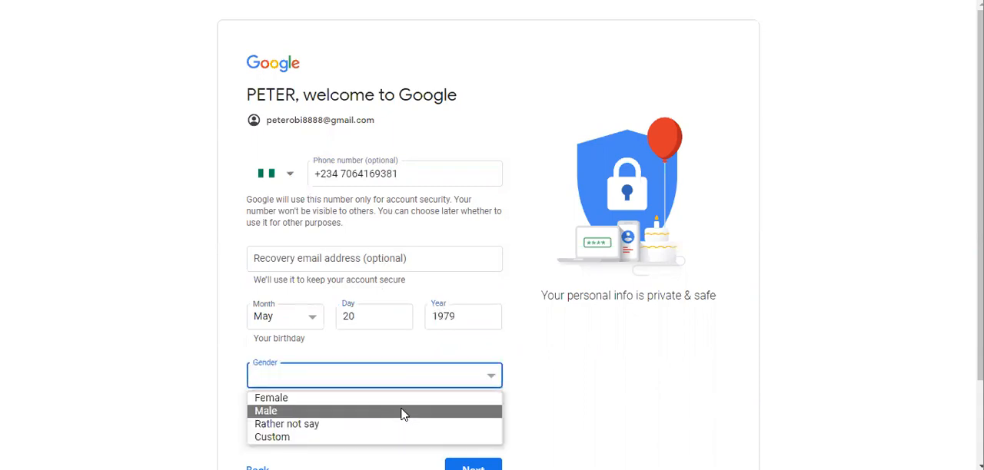
pyautogui.click(265, 410)
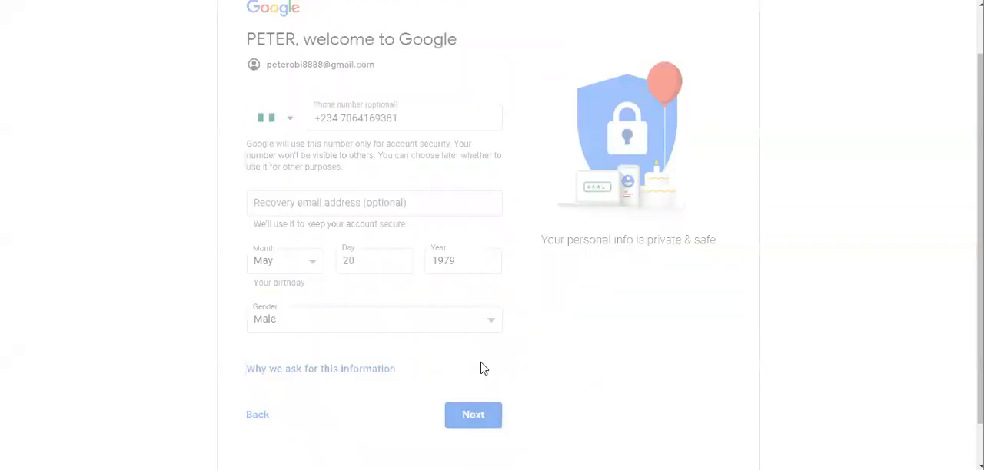
pyautogui.click(473, 414)
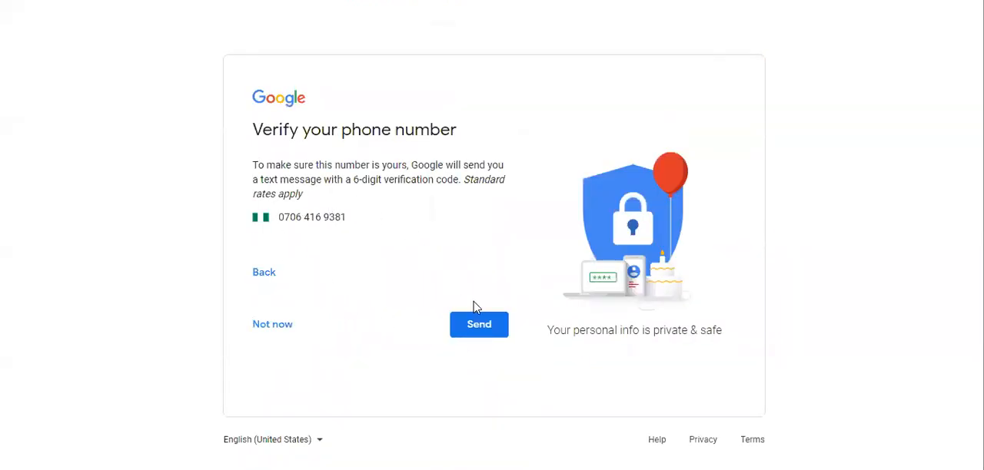
# Step: Send a code by SMS and enter it to verify the number
pyautogui.click(479, 324)
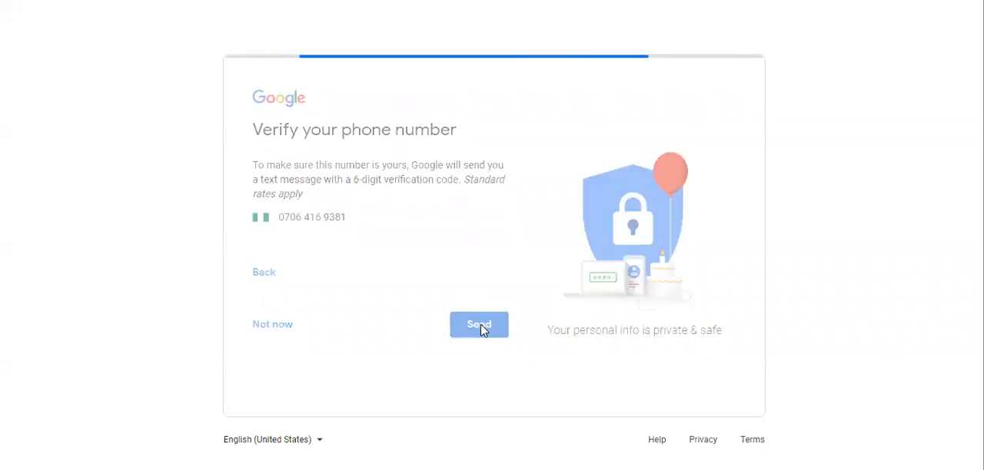
pyautogui.click(479, 324)
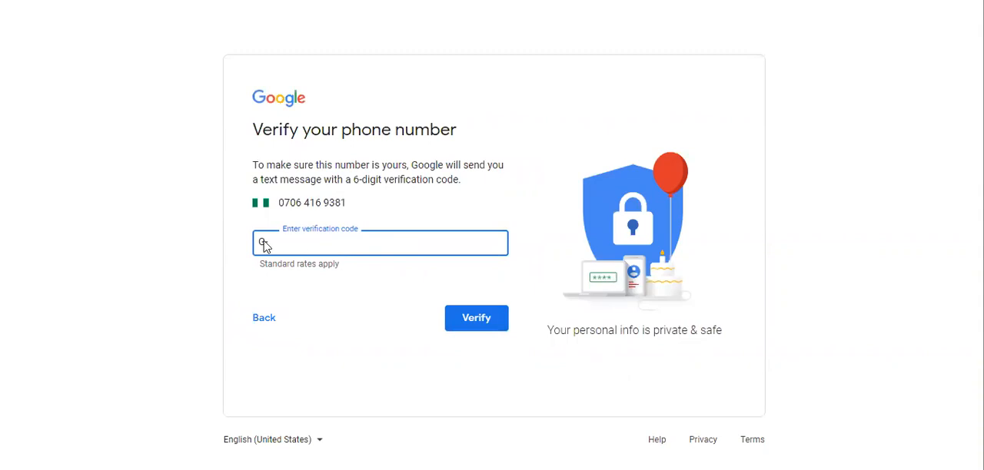
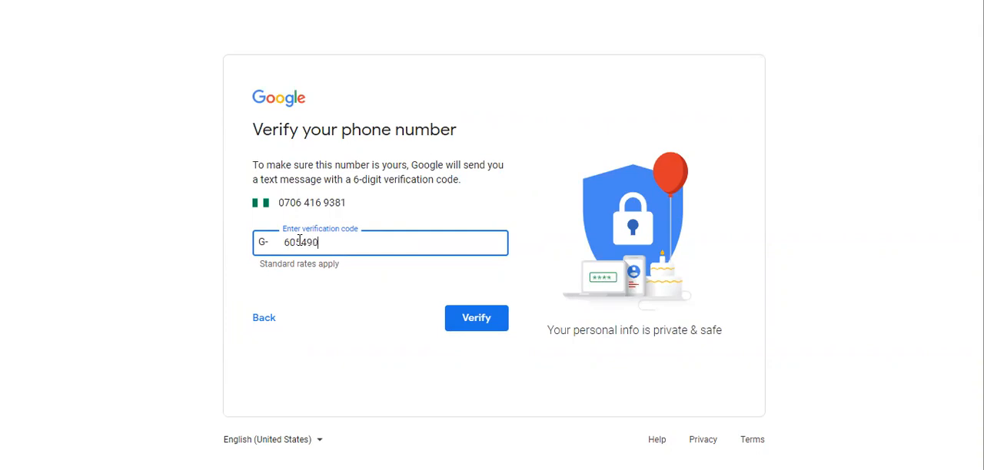
pyautogui.click(476, 317)
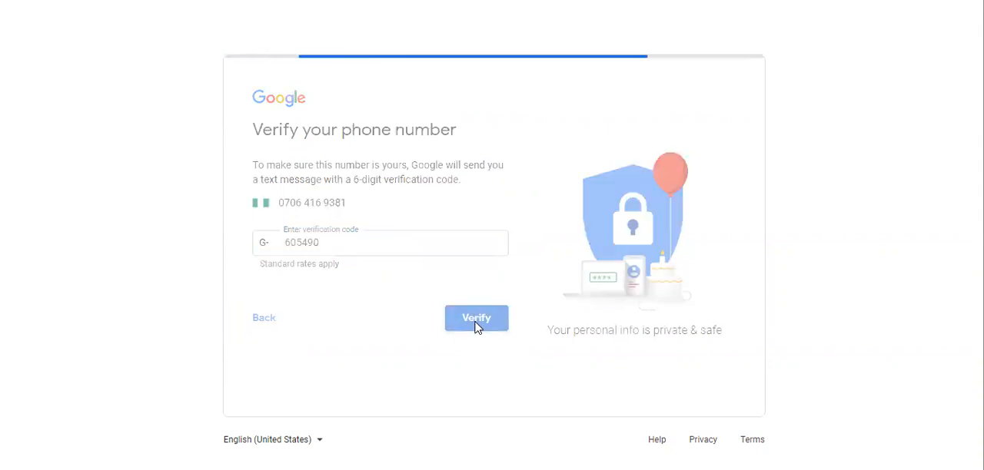
pyautogui.click(476, 318)
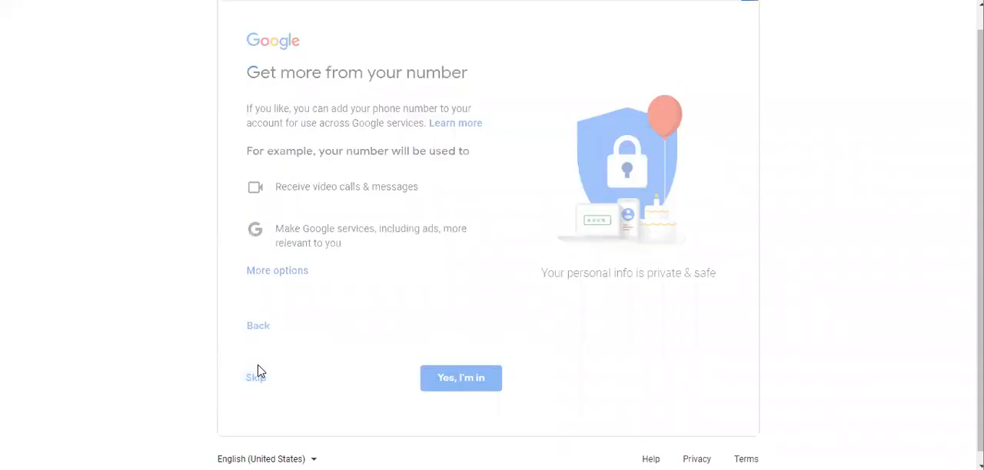
# Step: Skip extra number uses, pick Express personalization, and agree to Privacy and Terms
pyautogui.click(461, 377)
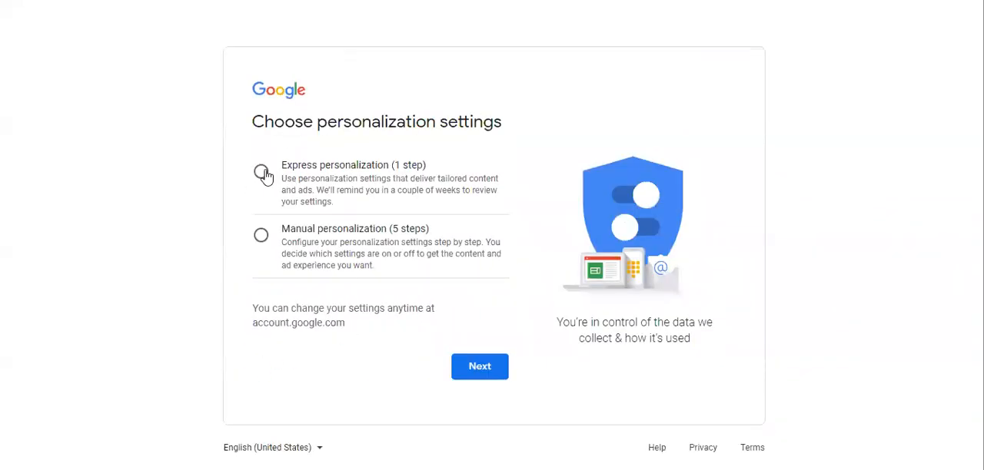
pyautogui.click(479, 367)
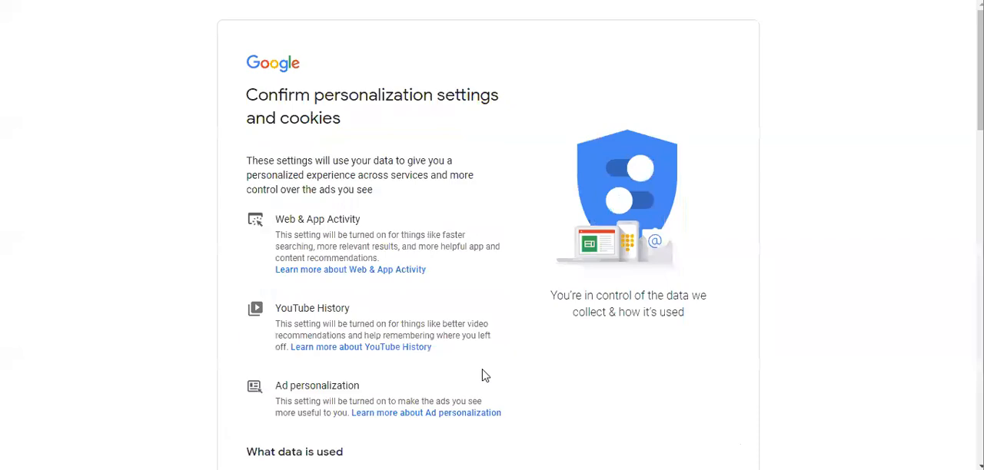
pyautogui.scroll(-3)
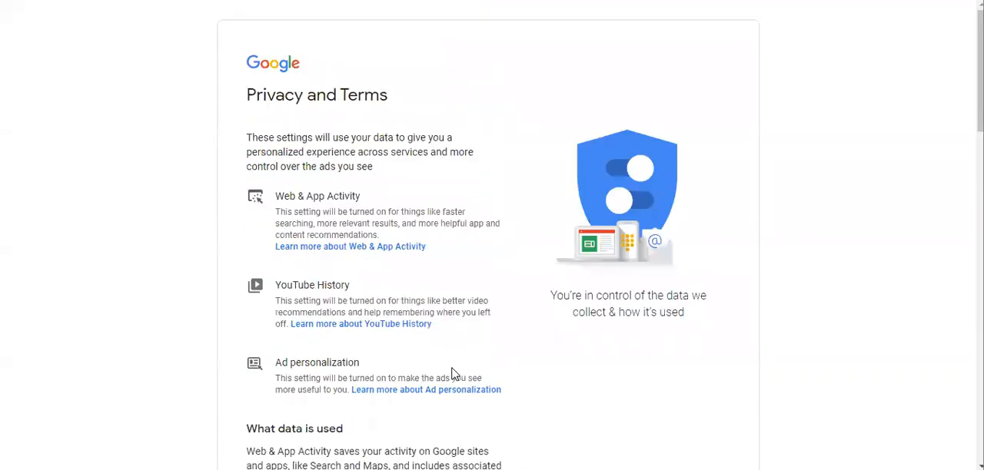
pyautogui.scroll(-3)
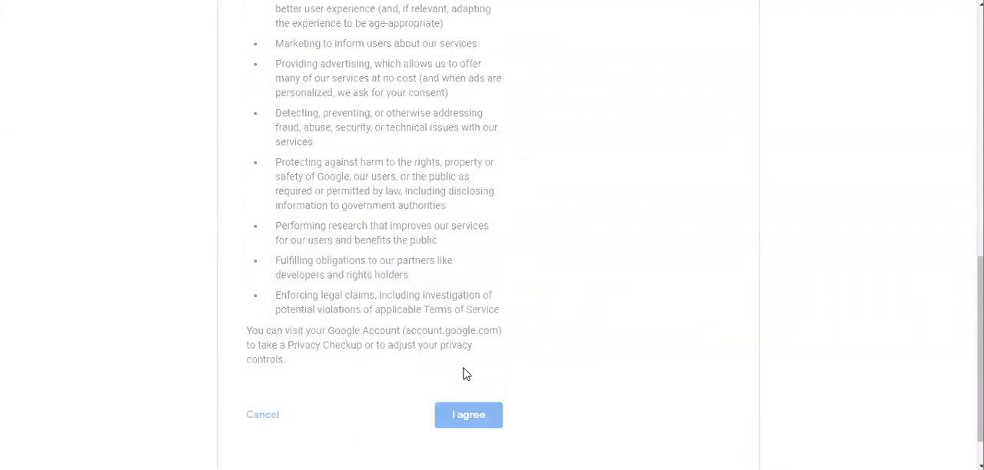
pyautogui.click(468, 415)
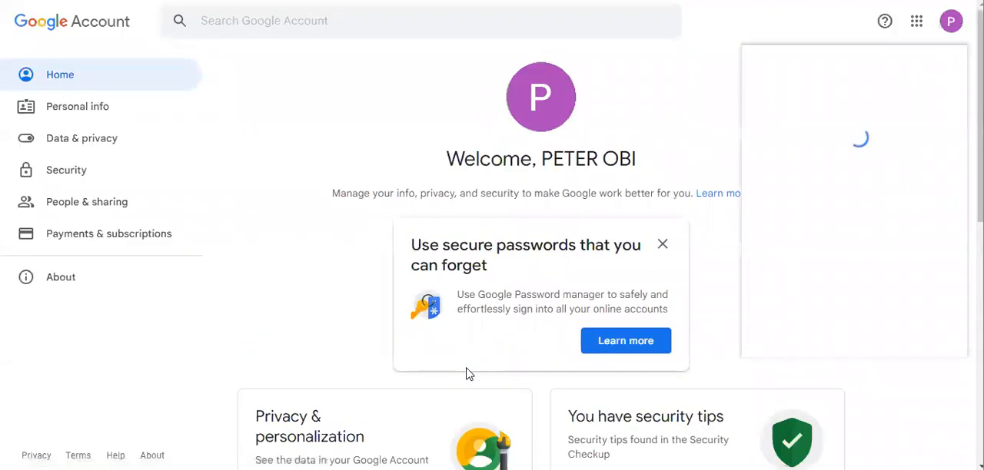
# Step: Open YouTube from the Google apps menu
pyautogui.click(916, 20)
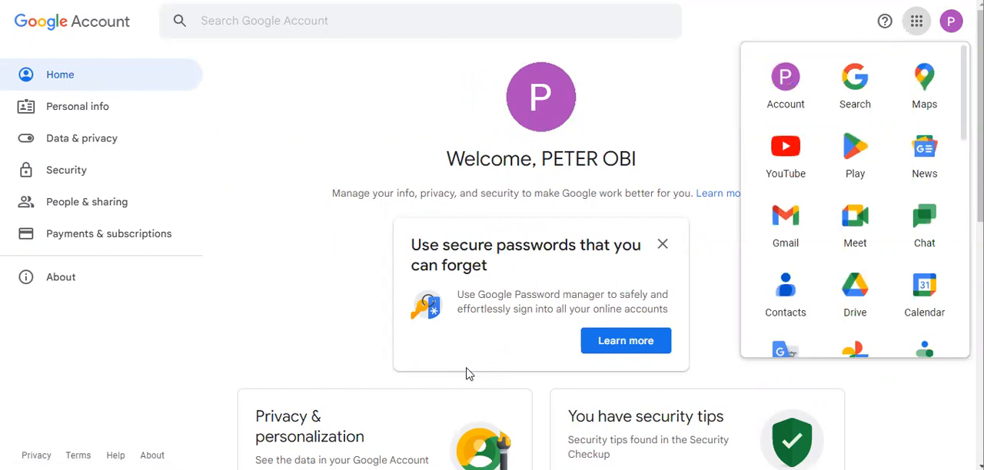
pyautogui.moveTo(611, 170)
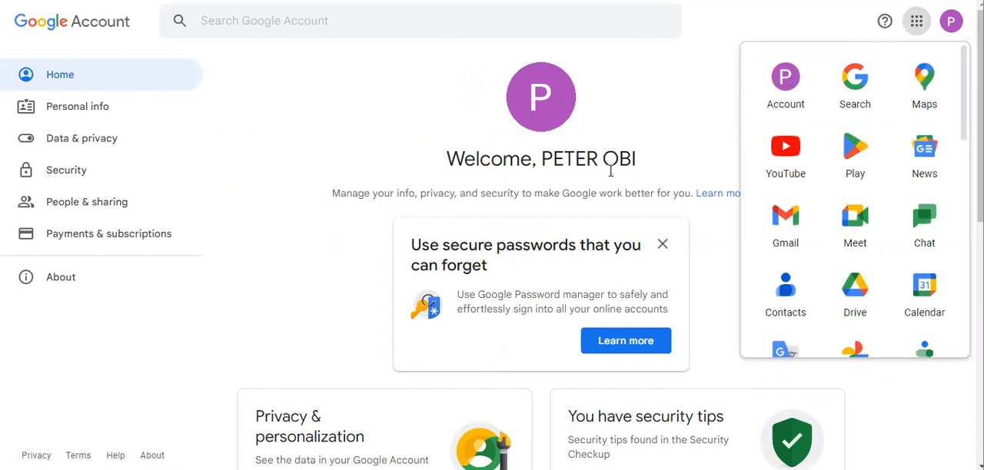
pyautogui.moveTo(624, 186)
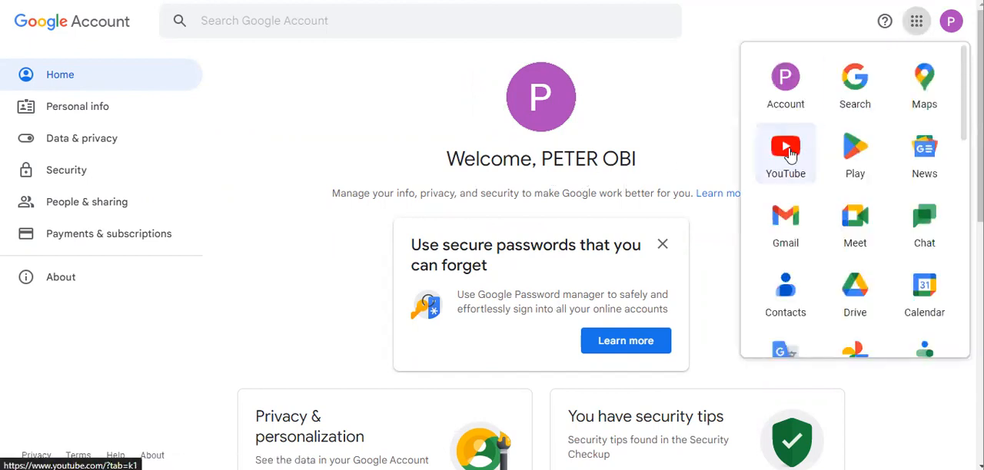
pyautogui.click(784, 149)
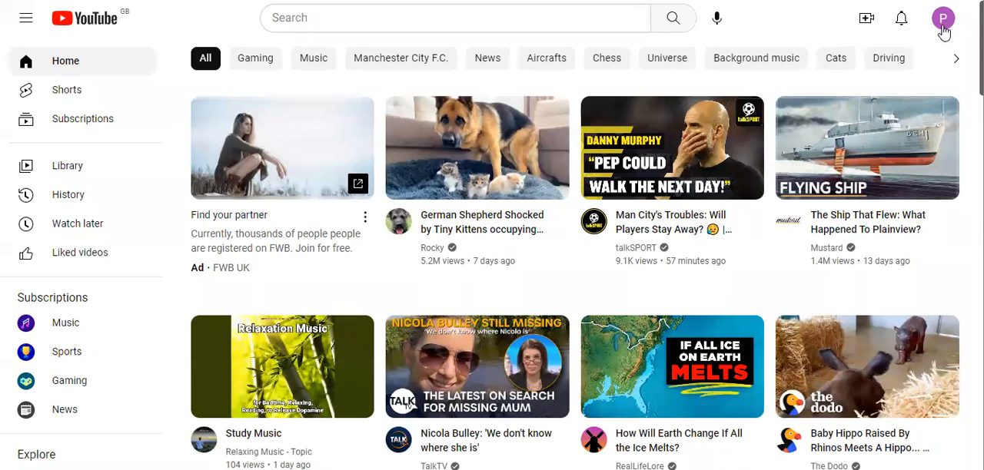
pyautogui.moveTo(866, 17)
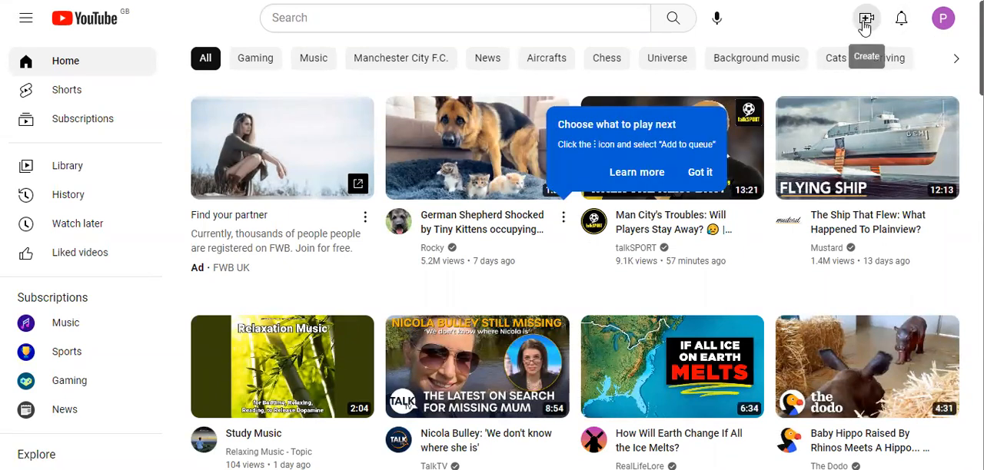
# Step: Choose Upload video from YouTube's Create menu
pyautogui.click(866, 18)
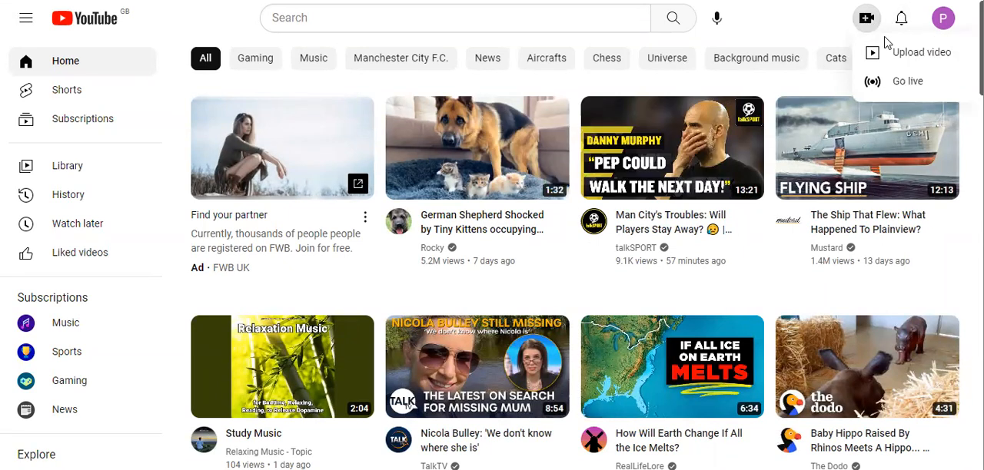
pyautogui.moveTo(920, 52)
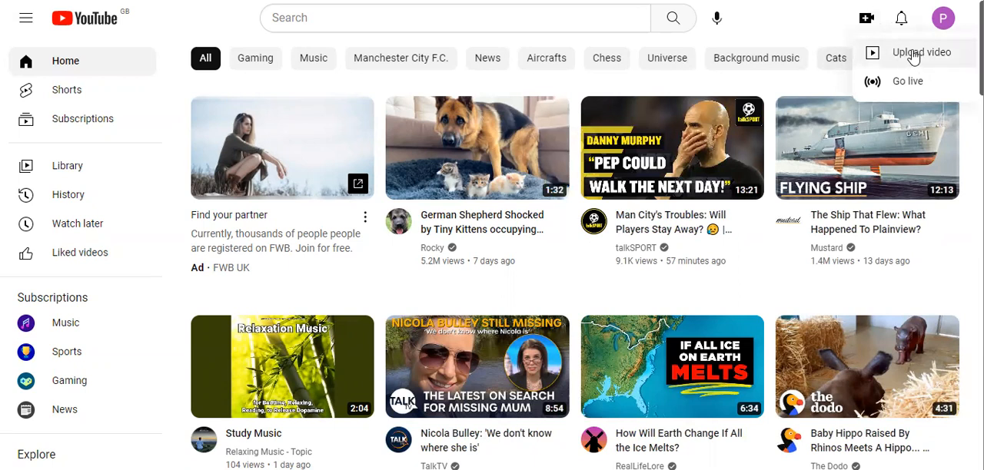
pyautogui.click(921, 52)
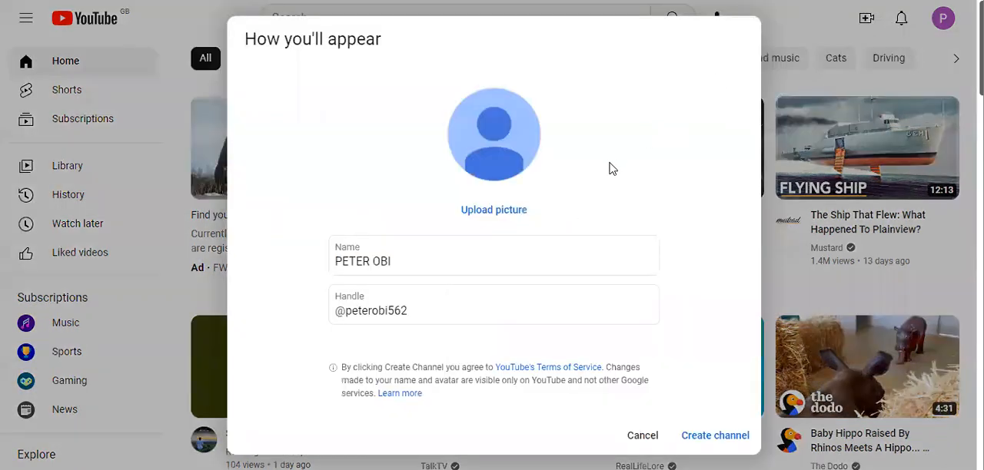
# Step: Upload and crop a profile photo, then submit Create channel
pyautogui.click(642, 436)
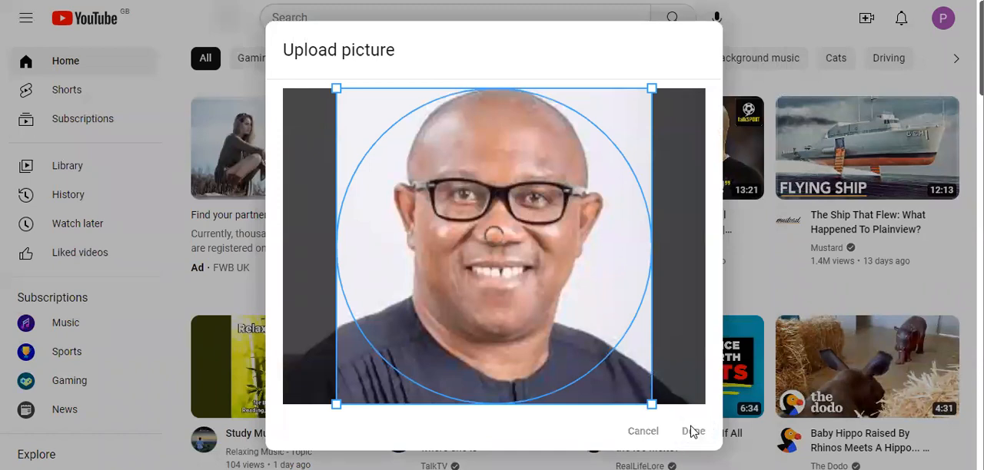
pyautogui.click(694, 431)
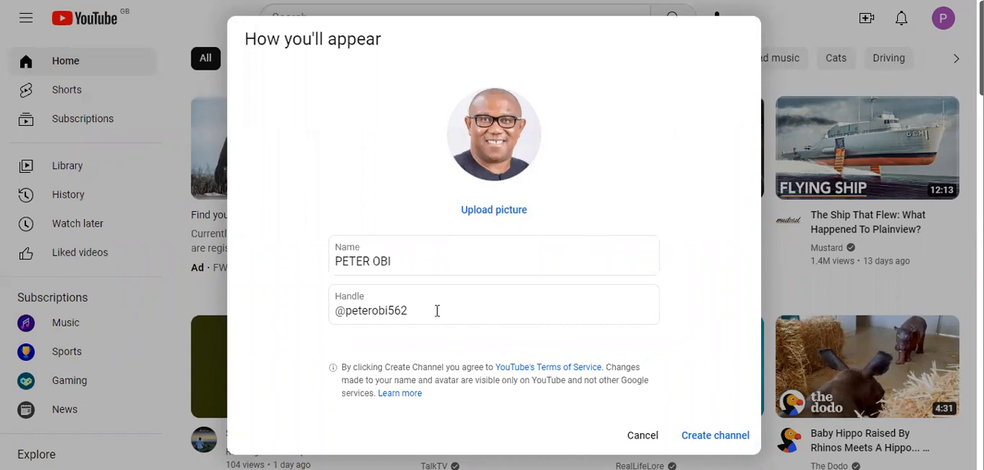
pyautogui.moveTo(714, 435)
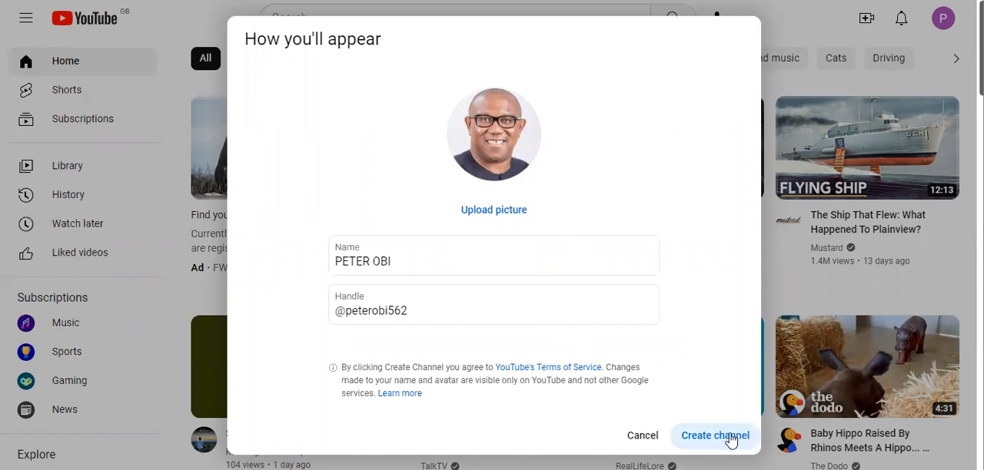
pyautogui.click(714, 435)
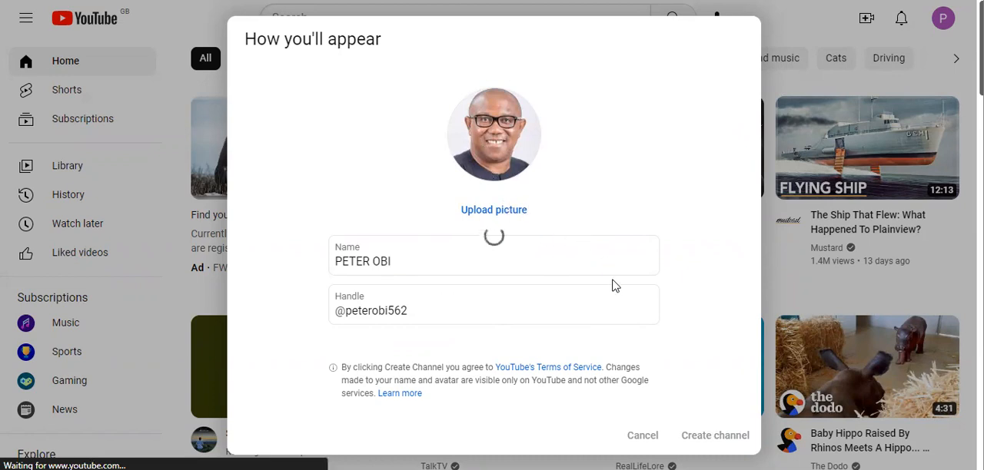
# Step: Click Create channel again to reach the 'channel is being created' page
pyautogui.click(713, 435)
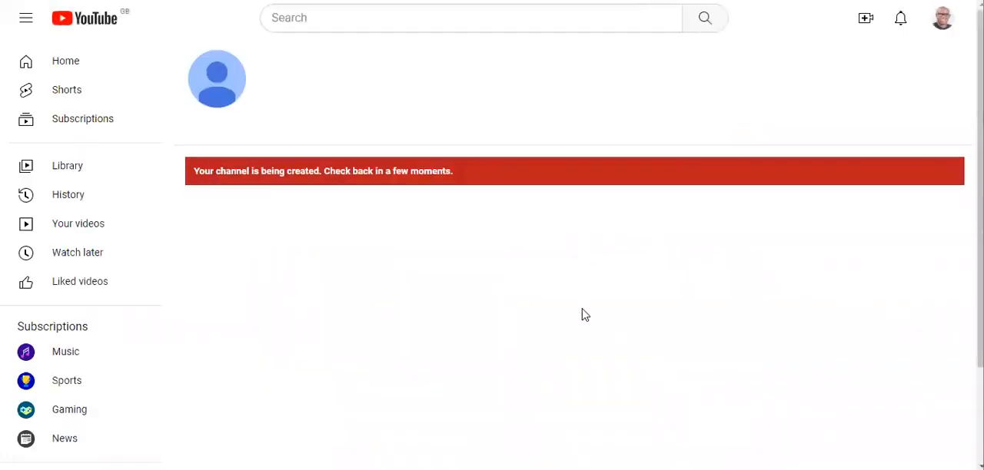
pyautogui.moveTo(335, 186)
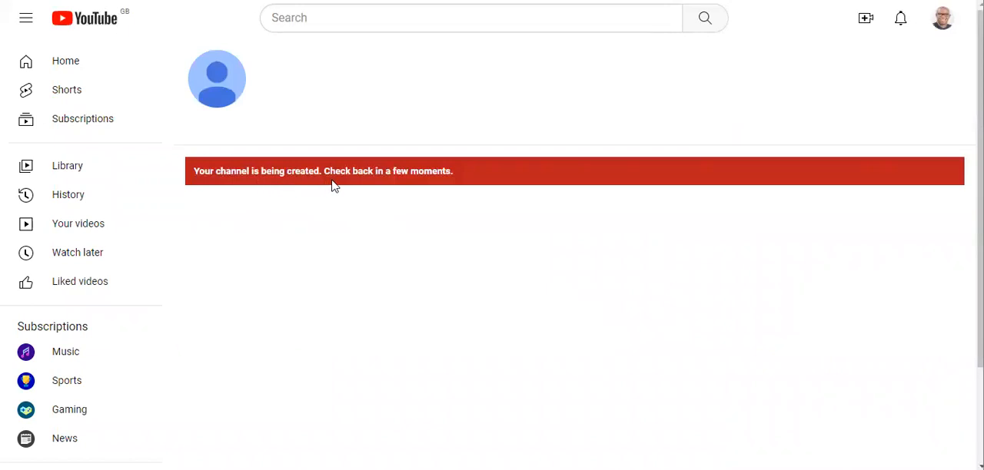
pyautogui.moveTo(418, 202)
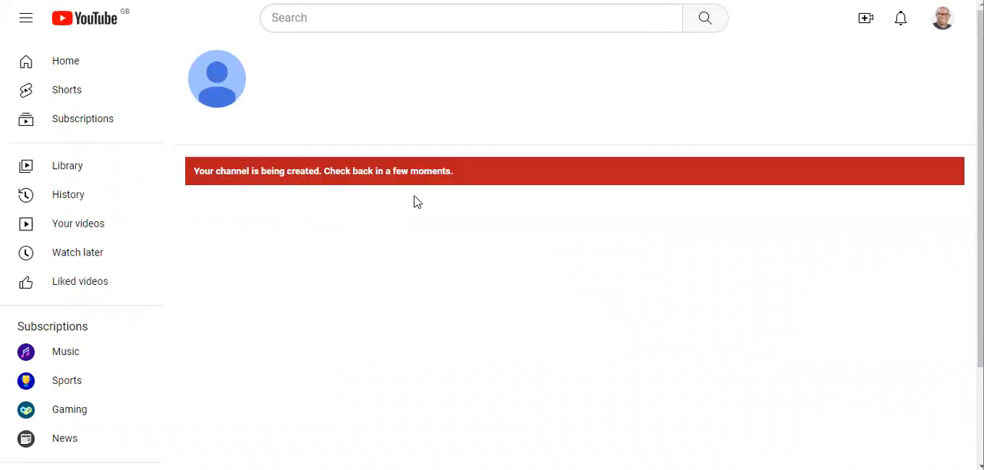